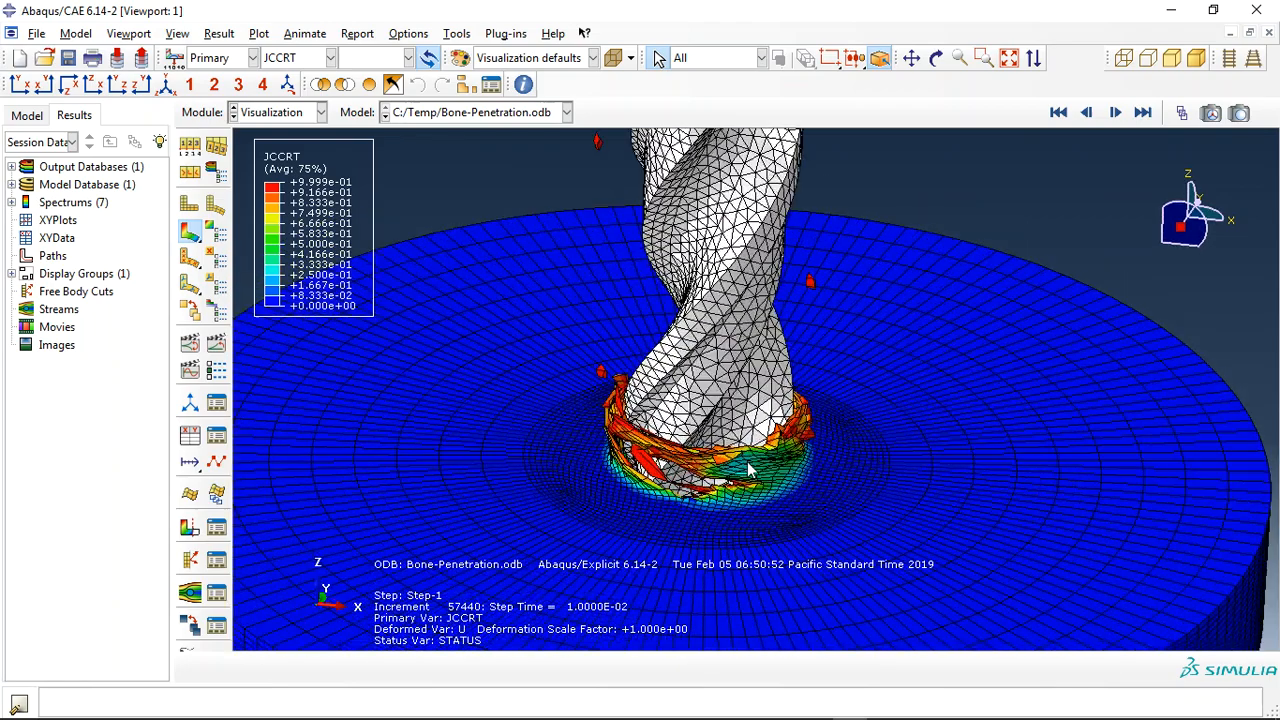
# Play the JCCRT damage contour as a looping time-history animation with the frame counter shown
pyautogui.click(1116, 112)
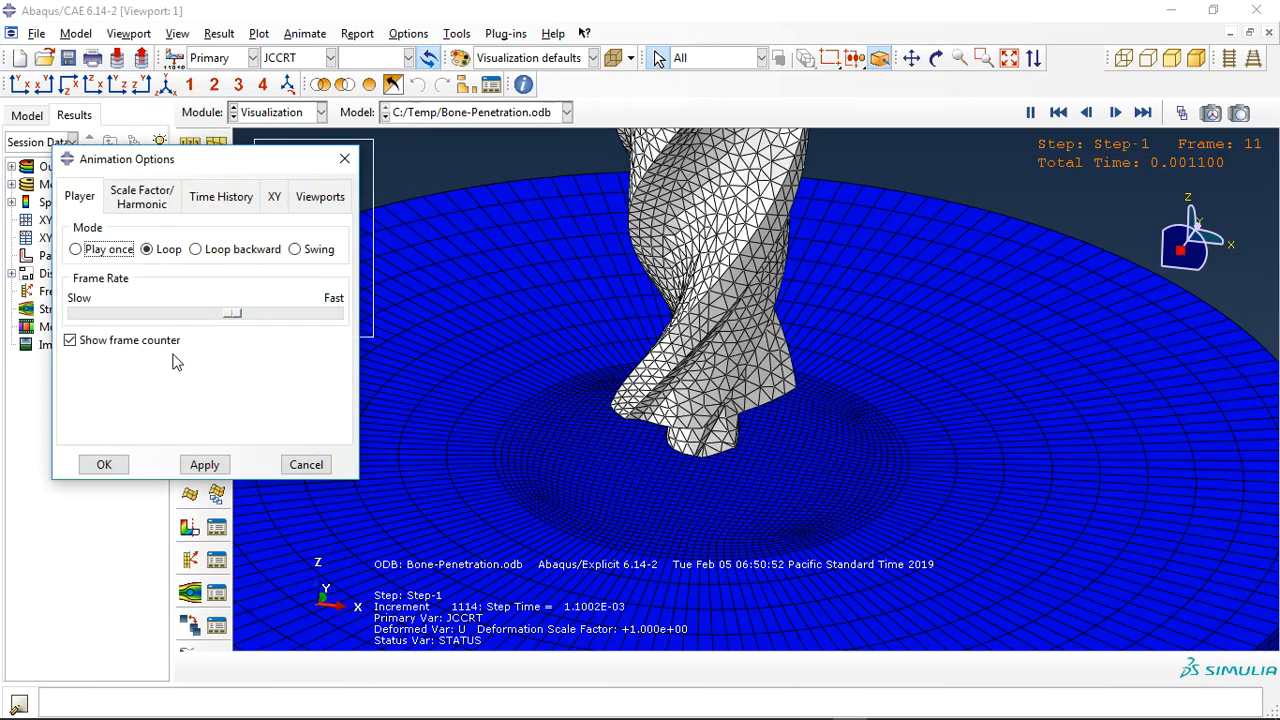
pyautogui.click(104, 464)
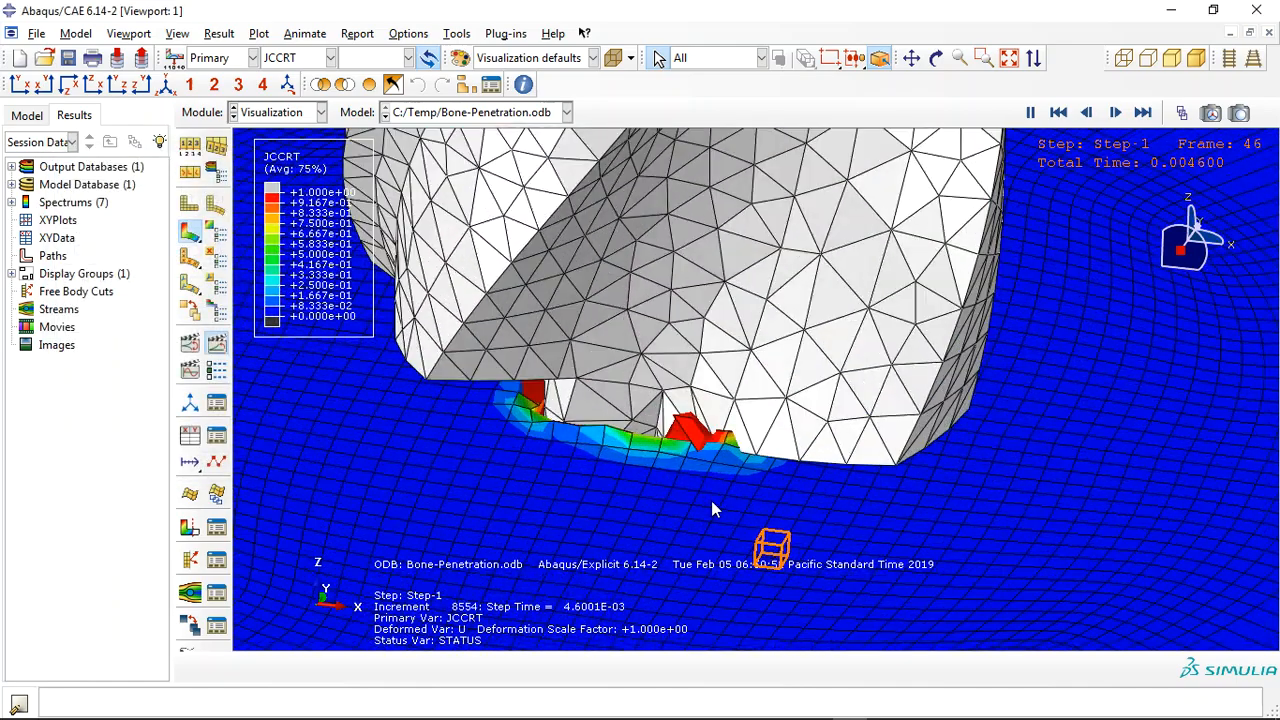
pyautogui.click(1116, 112)
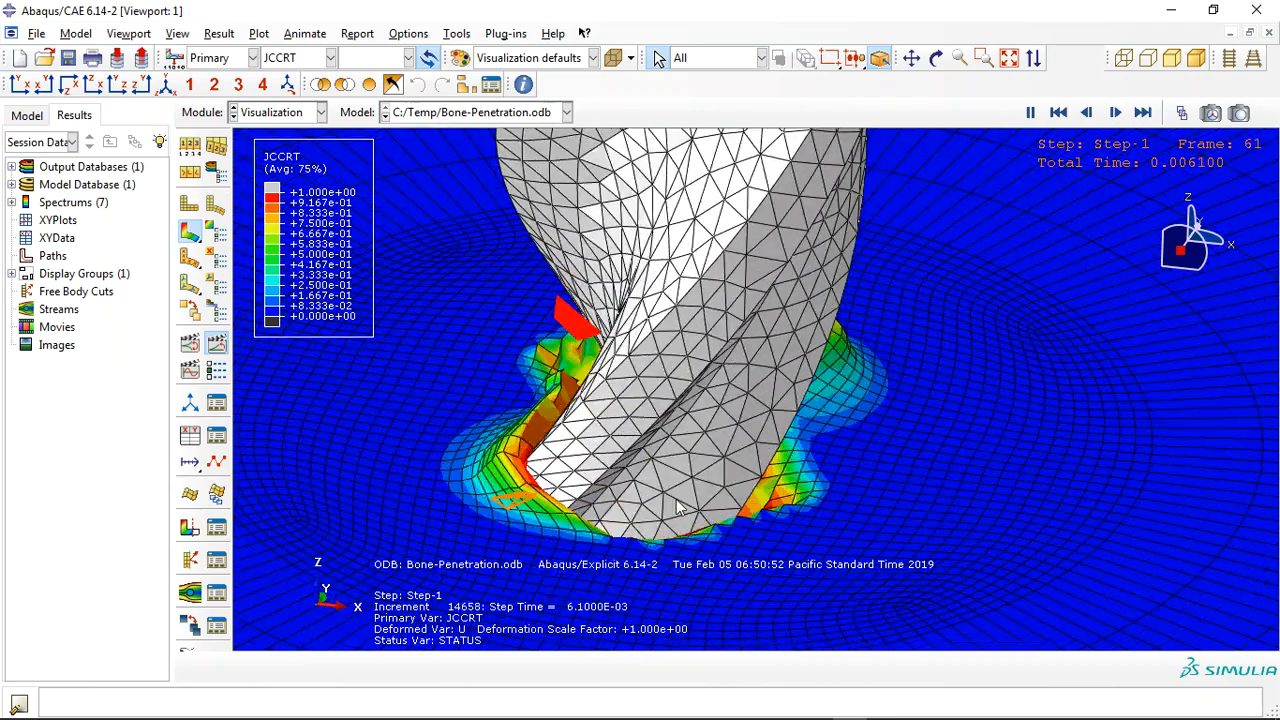
pyautogui.click(1116, 112)
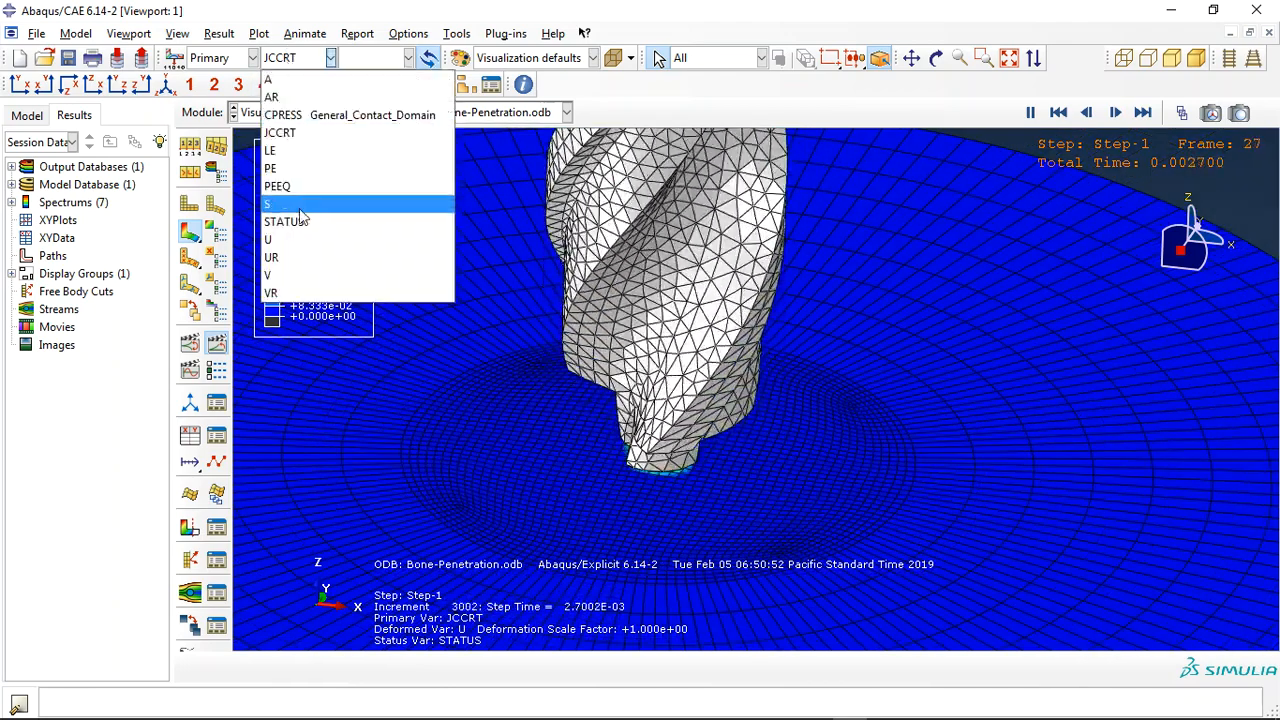
# Switch the running animation's contour variable from JCCRT to S with the Mises invariant
pyautogui.click(268, 204)
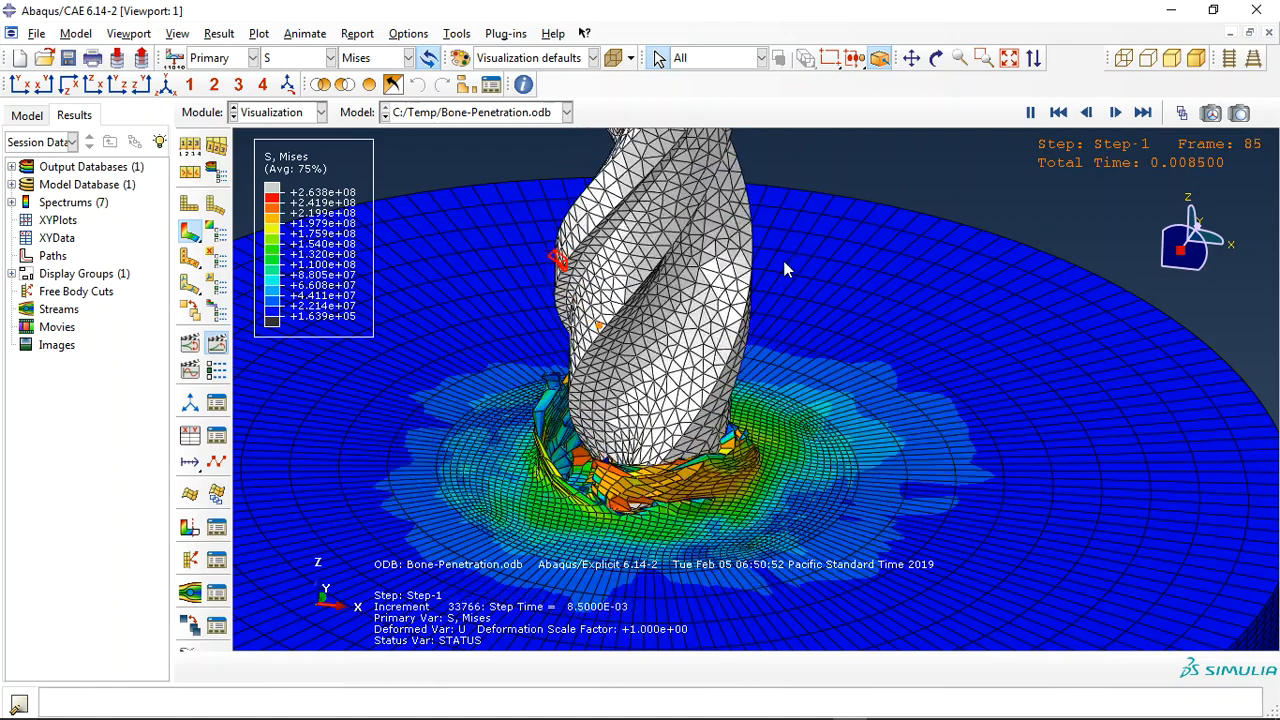
pyautogui.click(1144, 112)
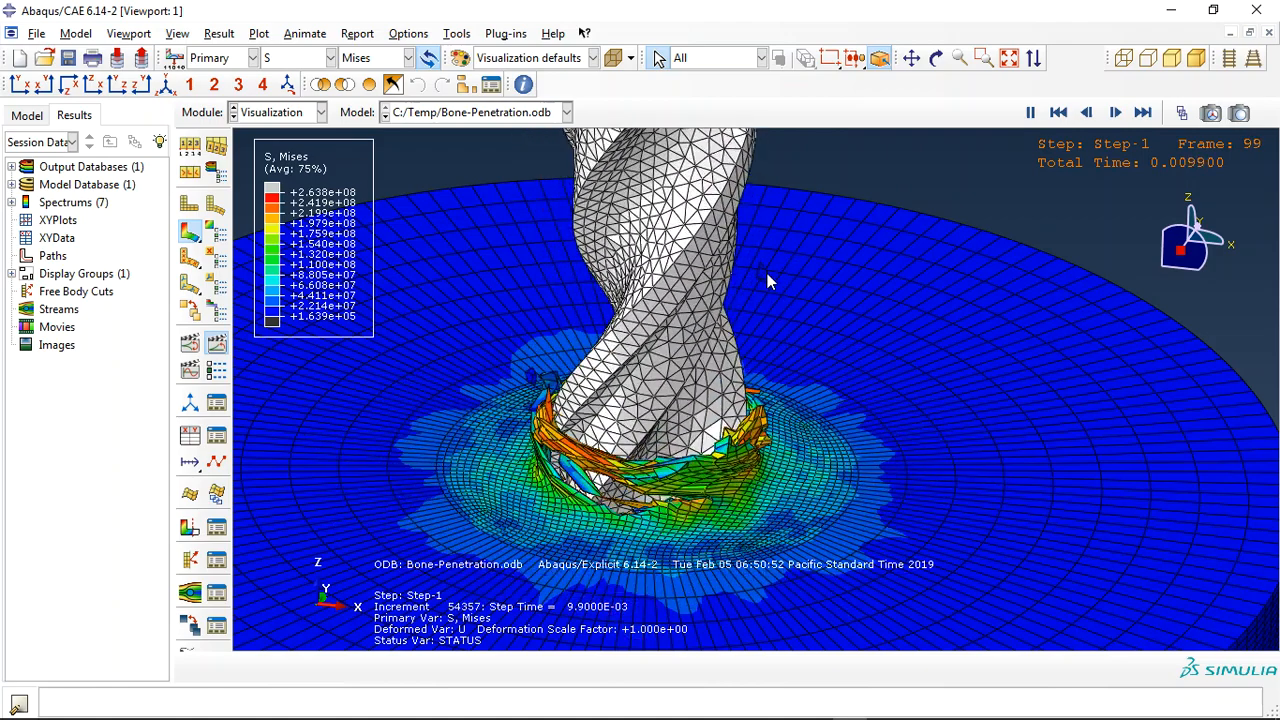
pyautogui.click(320, 56)
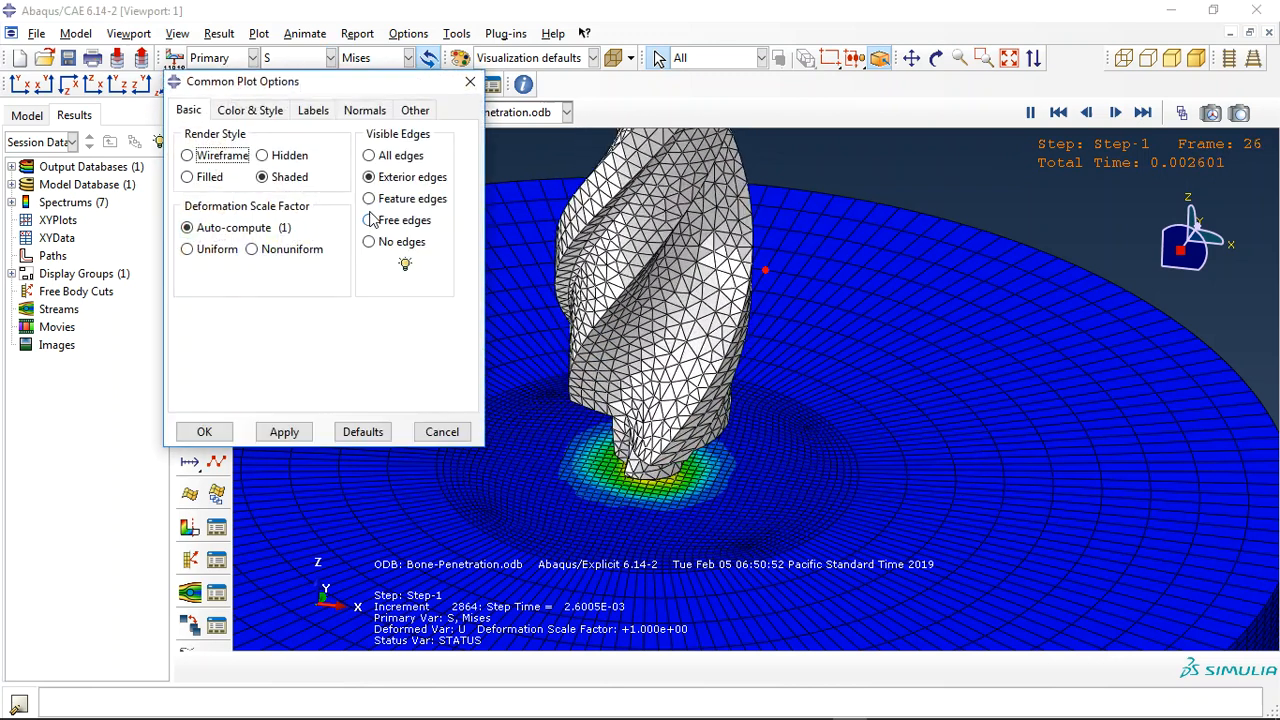
# Adjust render style and visible edges in the Common Plot Options dialog over the stress animation
pyautogui.click(204, 432)
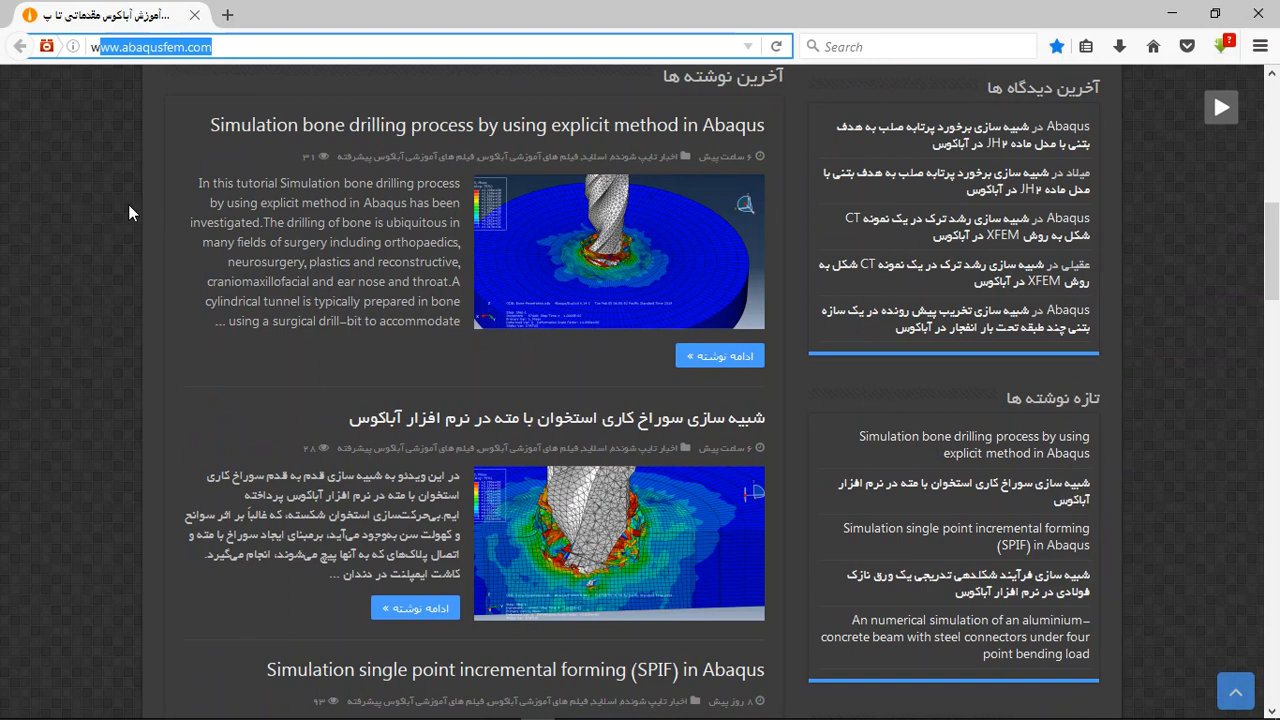
pyautogui.moveTo(124, 218)
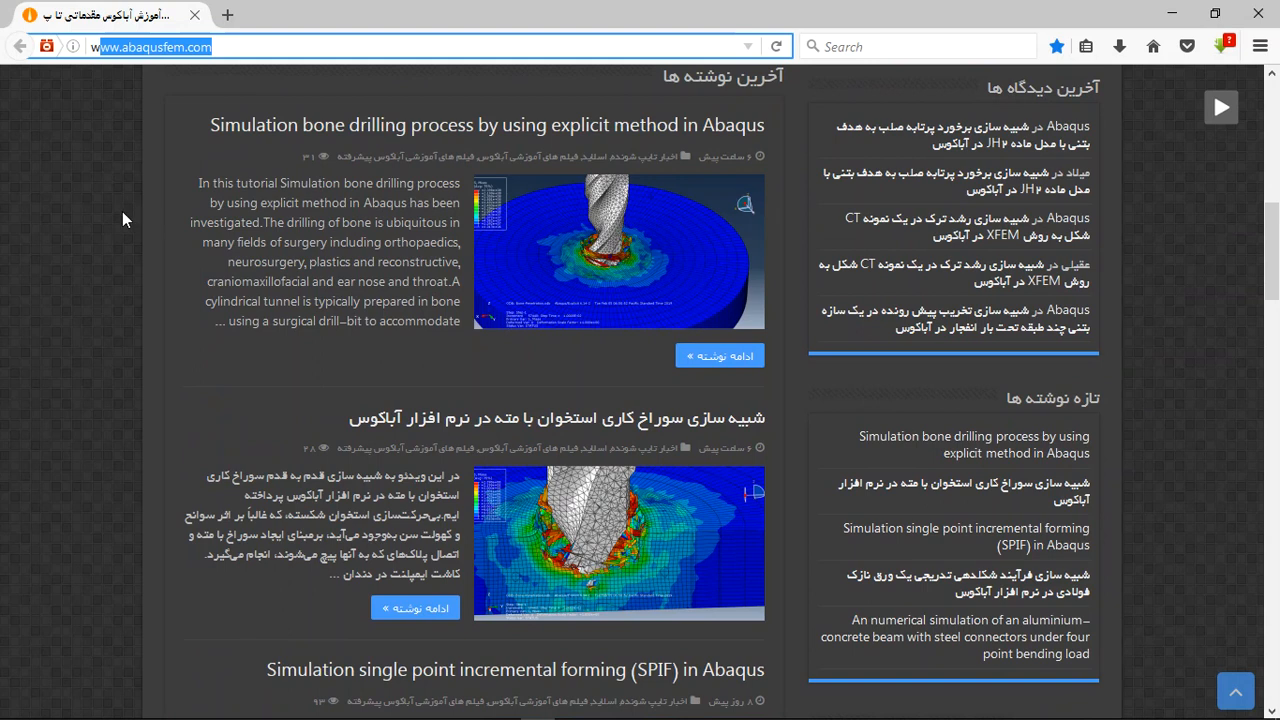
pyautogui.moveTo(108, 224)
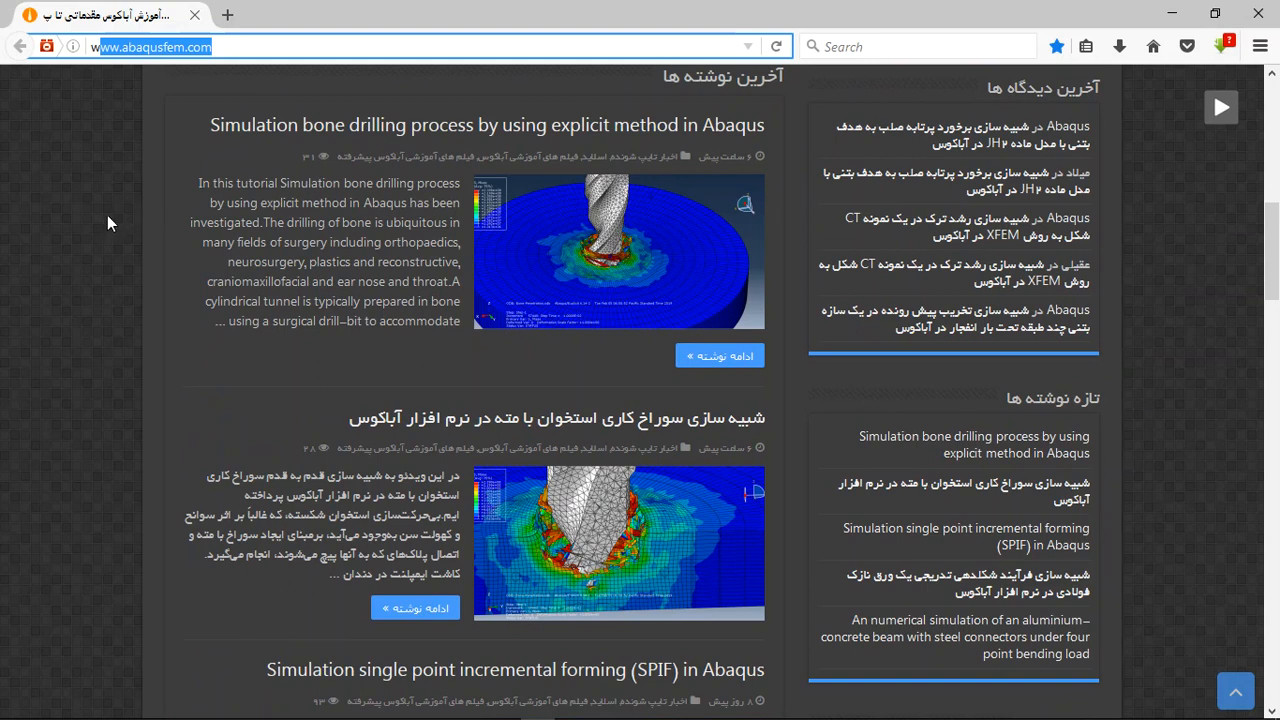
pyautogui.moveTo(84, 240)
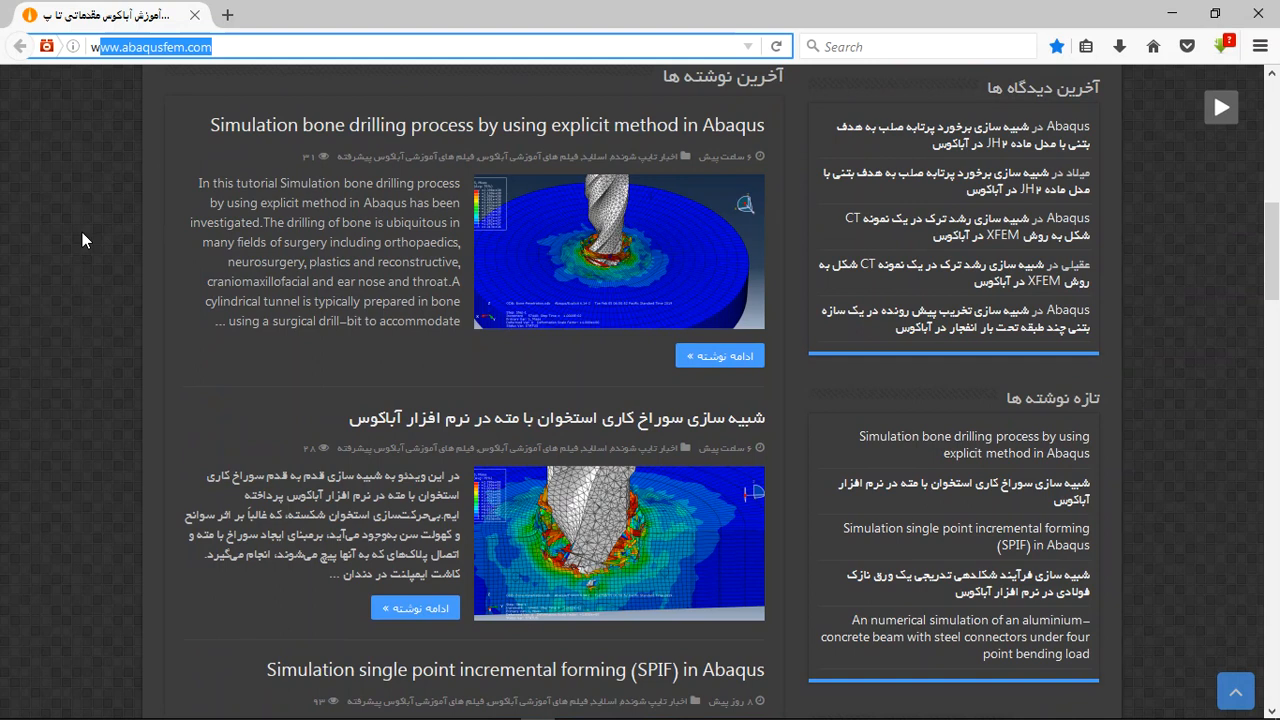
# Scroll the abaqusfem.com latest posts list to the bone drilling simulation article
pyautogui.scroll(3)
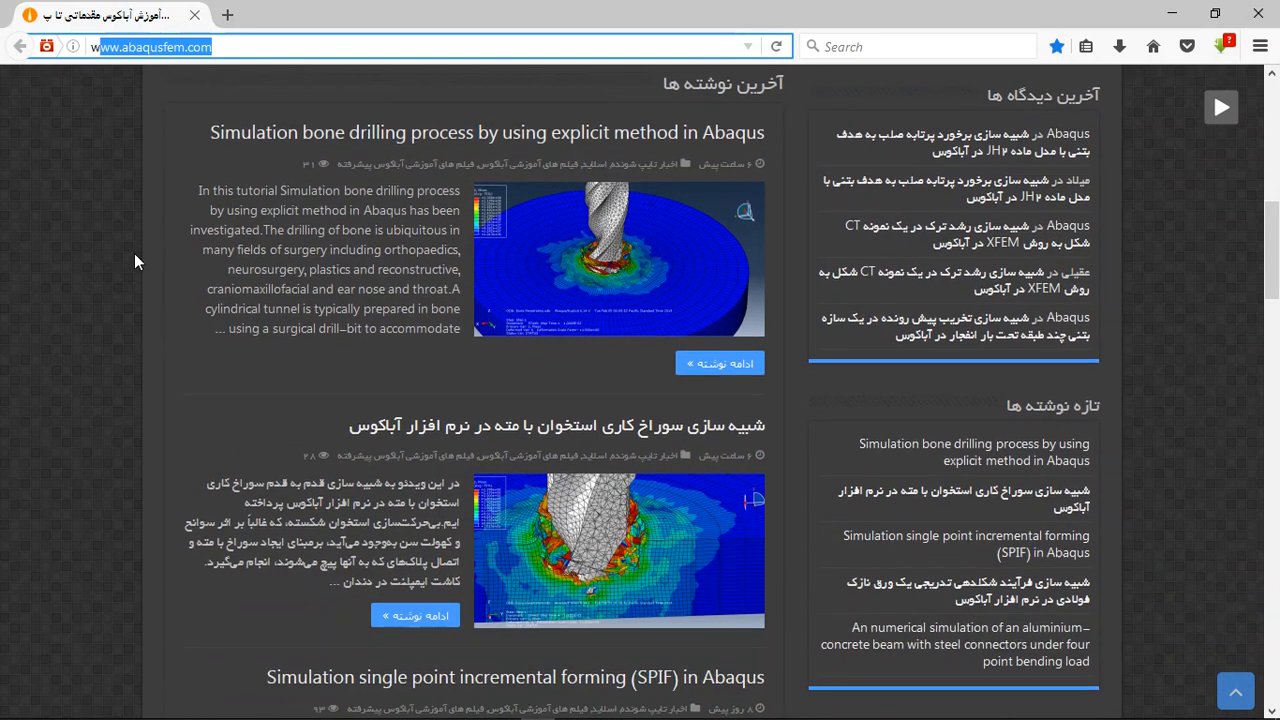
pyautogui.scroll(-3)
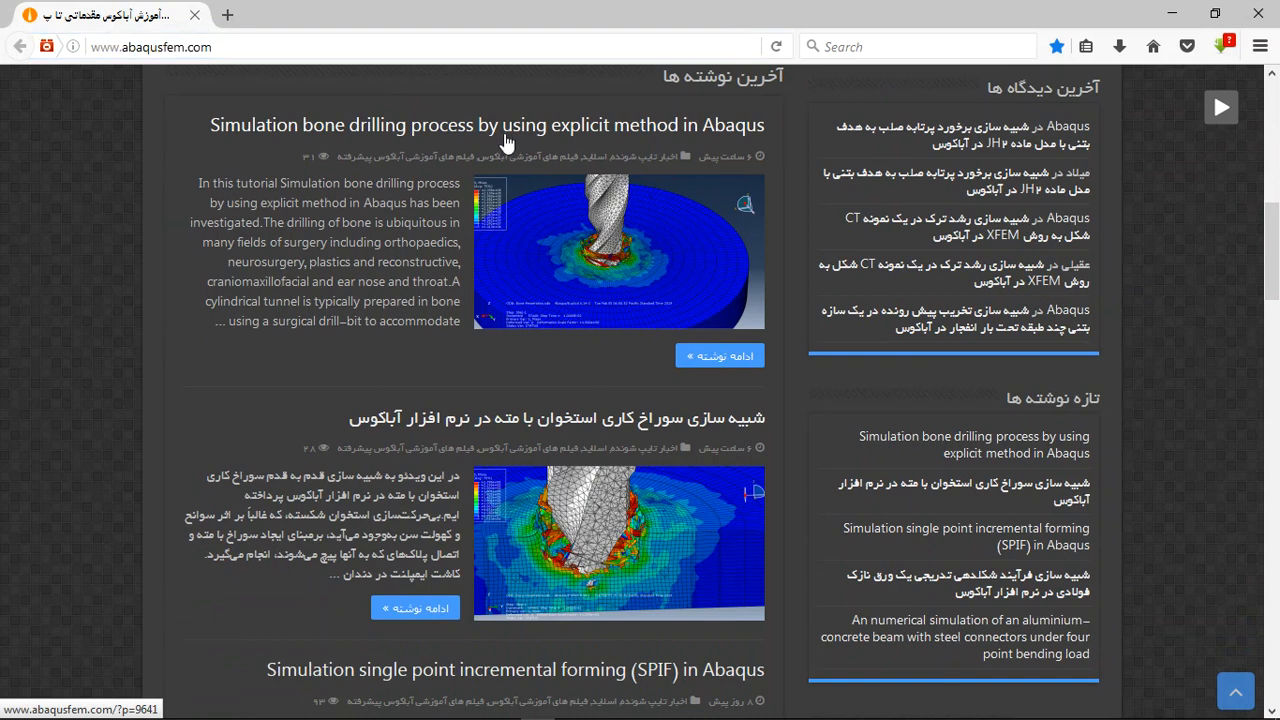
# Open the bone drilling explicit-method article and scroll through its result figures to the purchase section
pyautogui.click(484, 124)
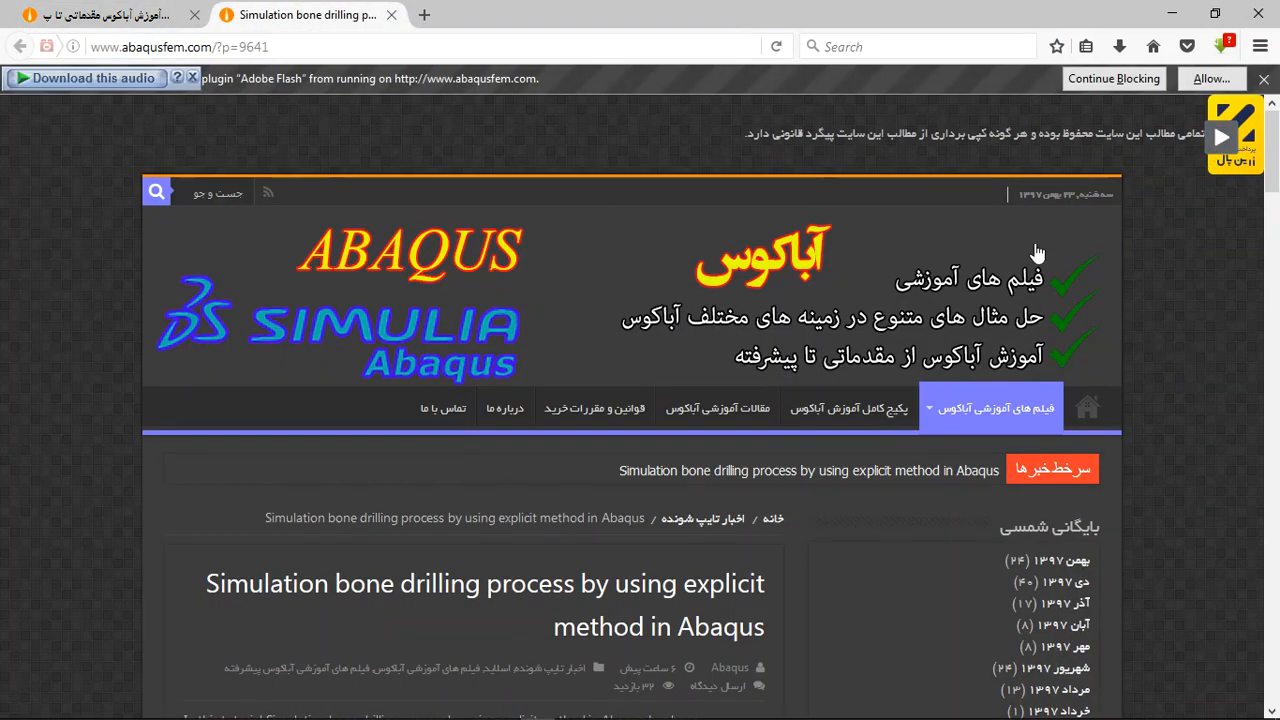
pyautogui.scroll(-3)
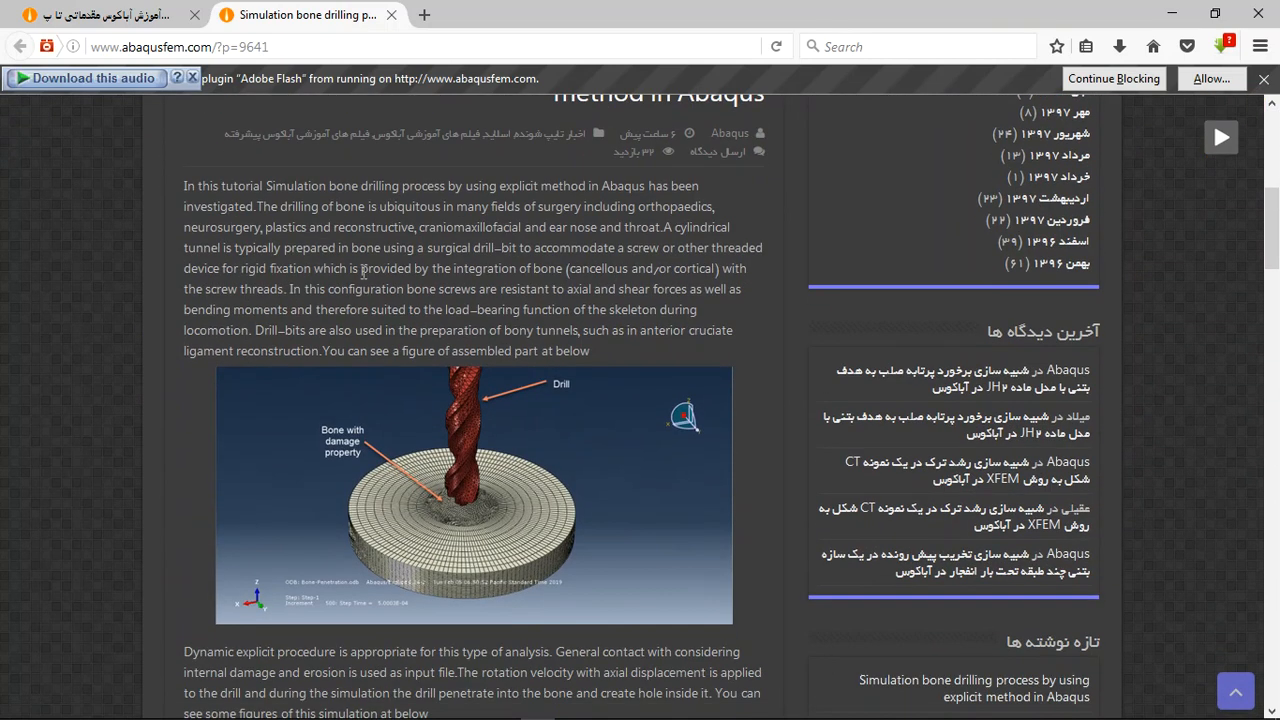
pyautogui.scroll(-3)
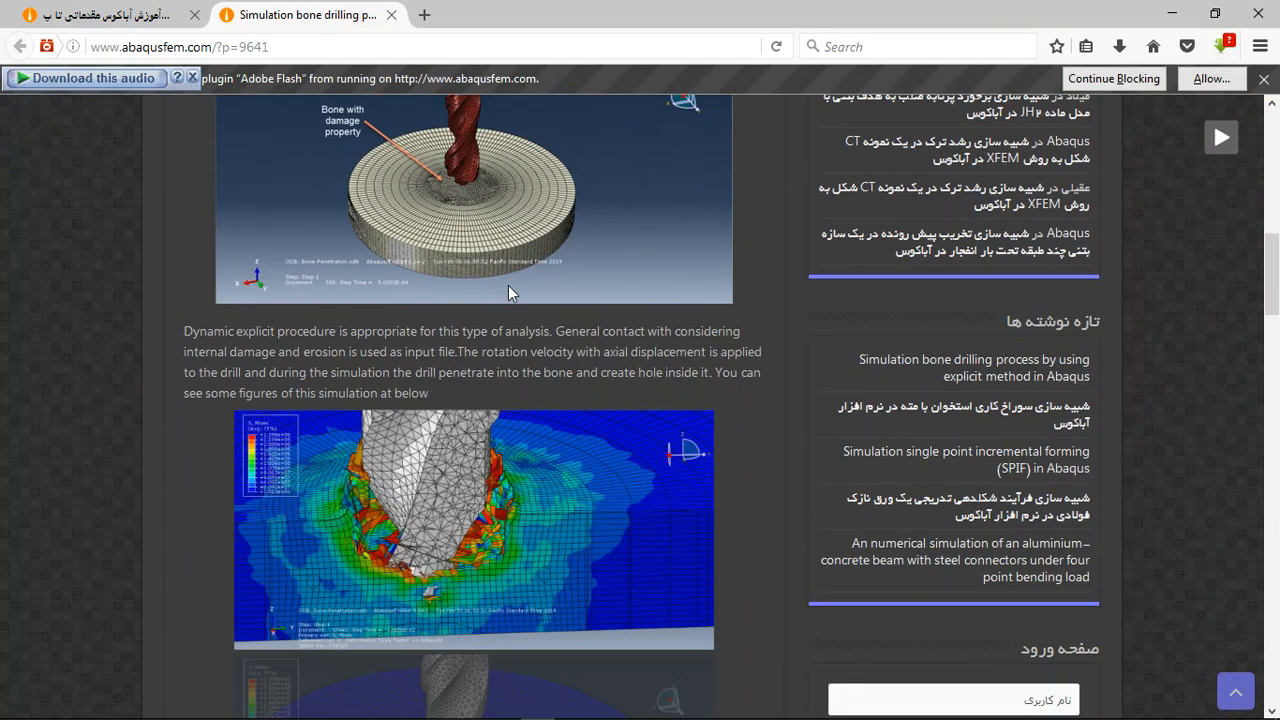
pyautogui.scroll(-3)
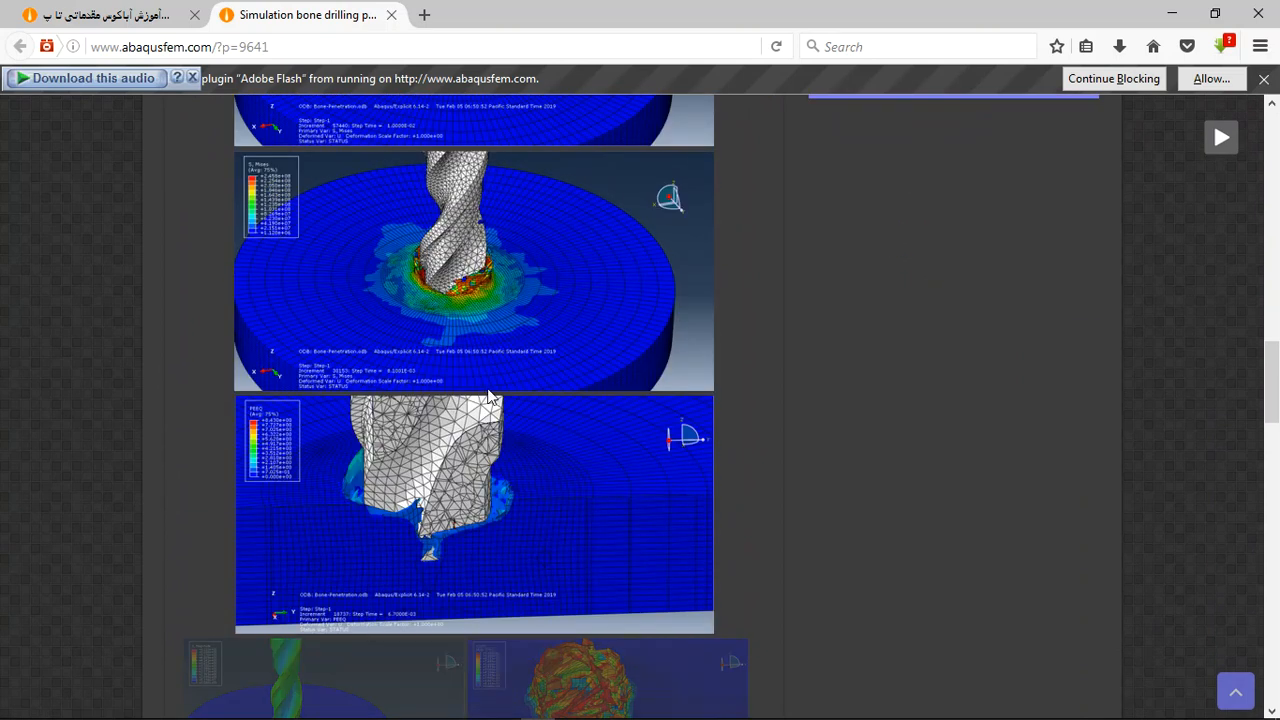
pyautogui.scroll(-3)
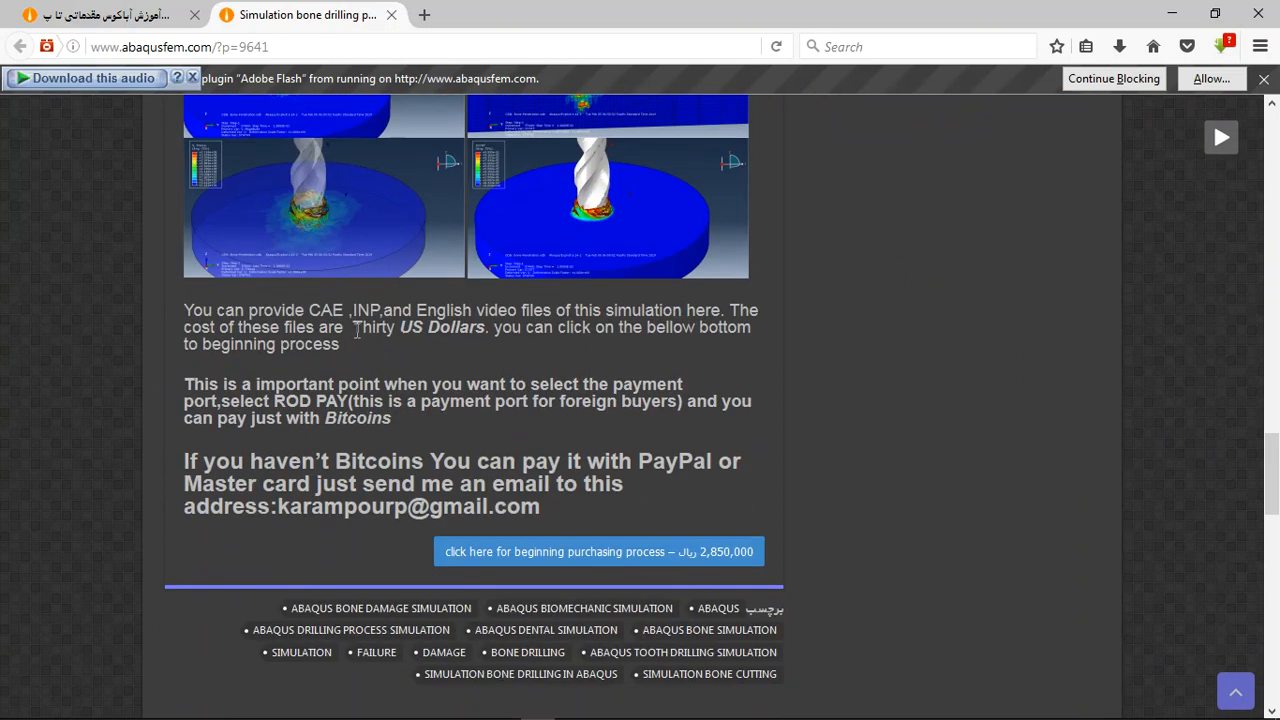
pyautogui.doubleClick(322, 310)
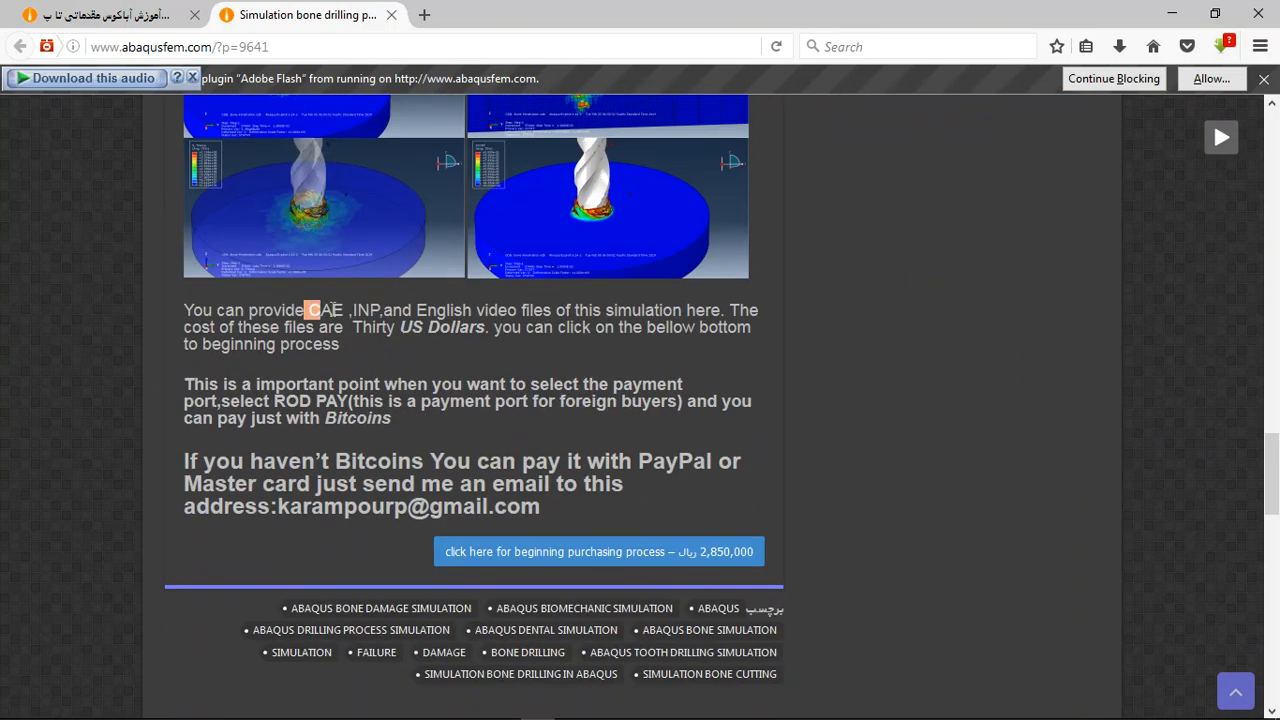
pyautogui.moveTo(308, 308); pyautogui.dragTo(688, 308)
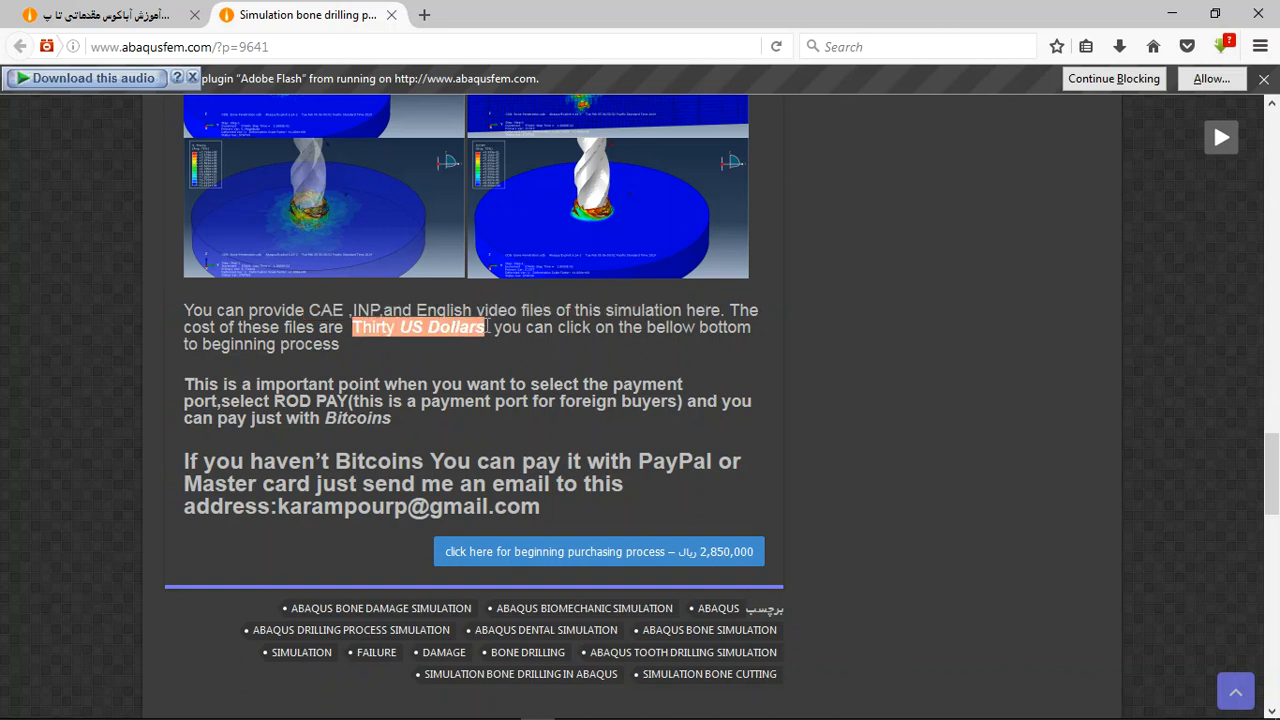
pyautogui.moveTo(448, 412)
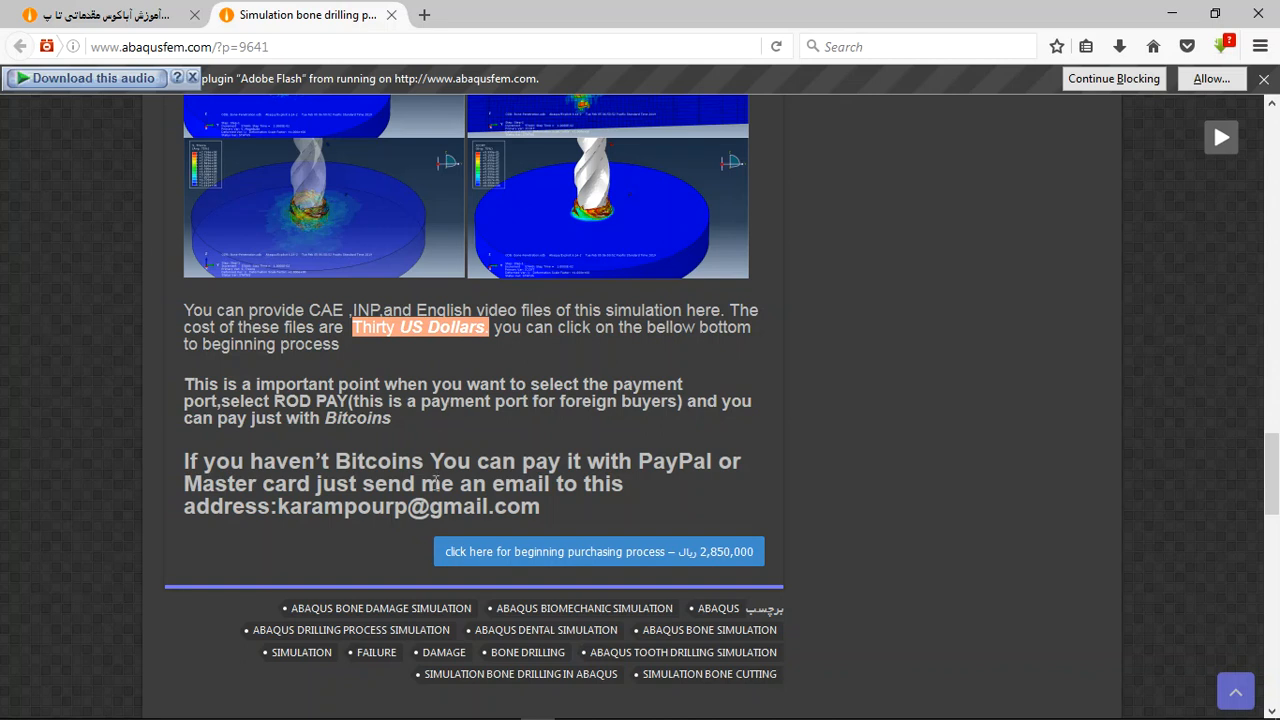
pyautogui.doubleClick(664, 460)
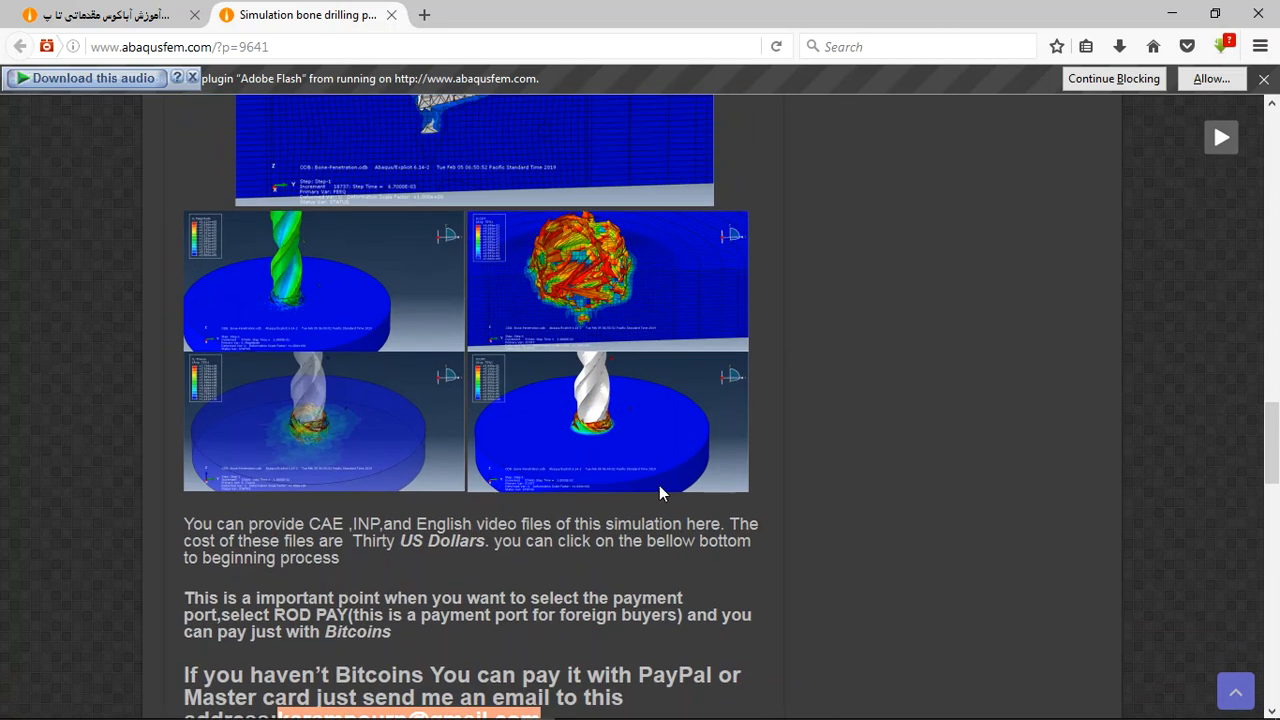
pyautogui.scroll(-3)
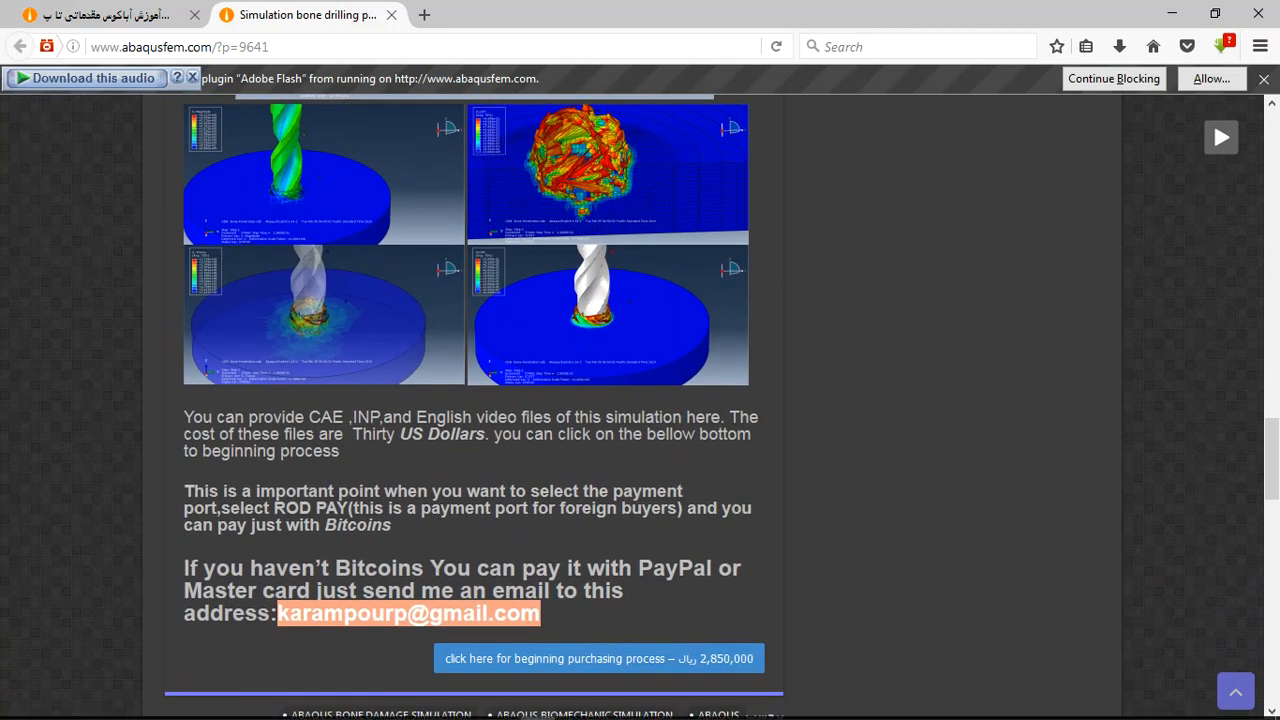